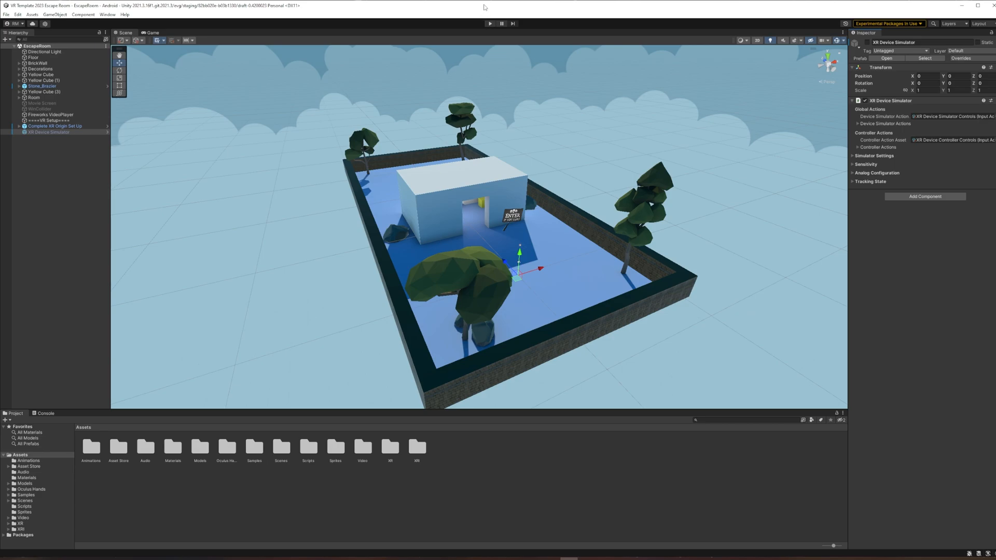
pyautogui.moveTo(486, 8)
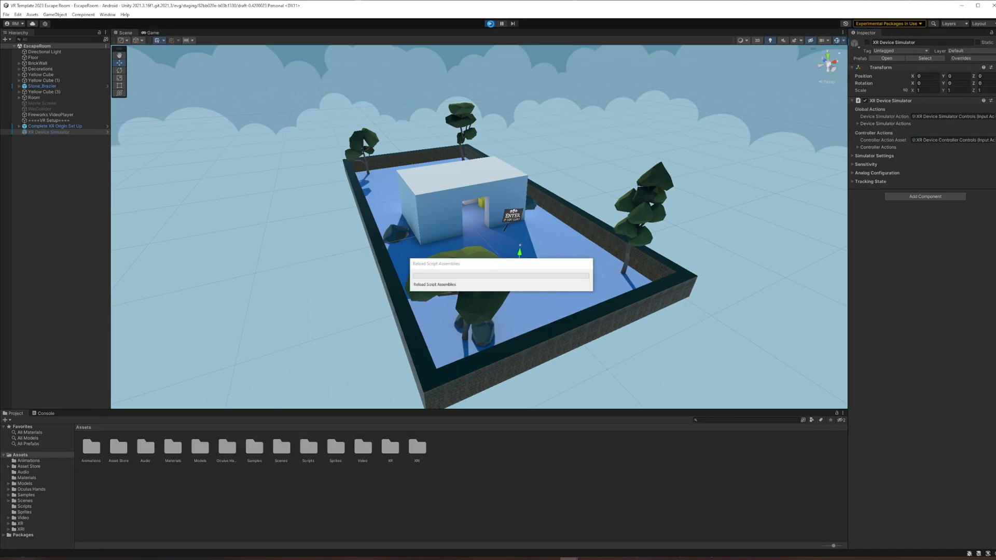
# Enter Play mode and view the escape room in first person, a simulated hand by the ENTER IF YOU DARE sign
pyautogui.click(489, 23)
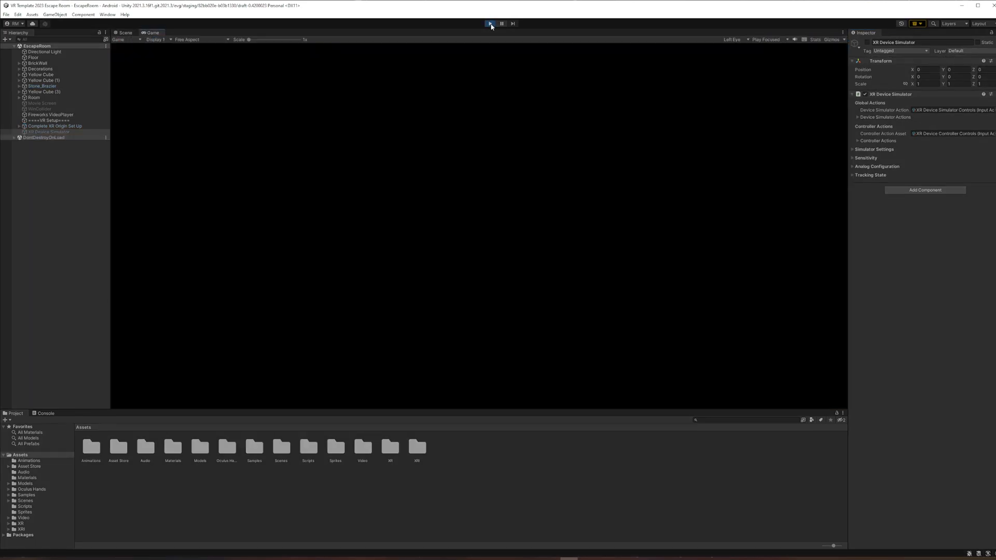
pyautogui.click(490, 24)
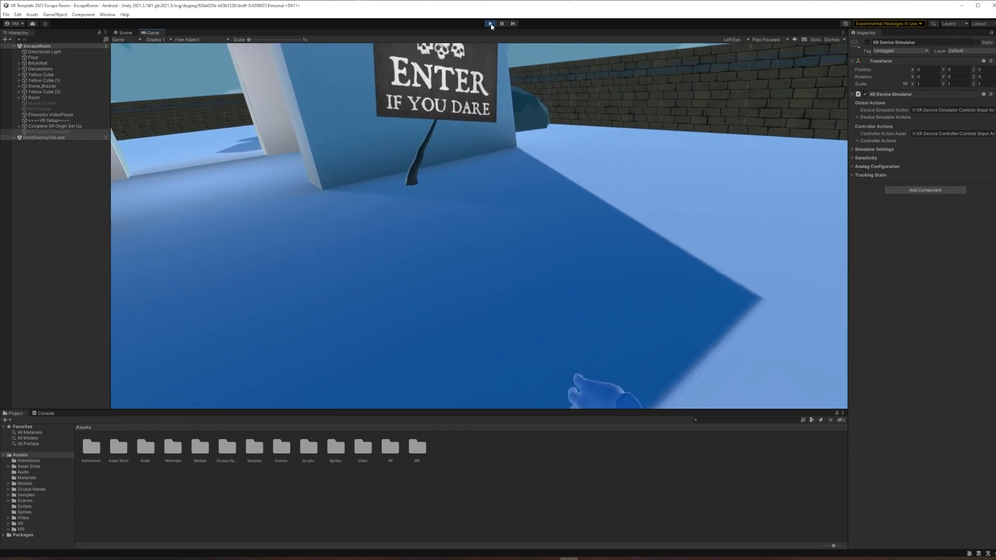